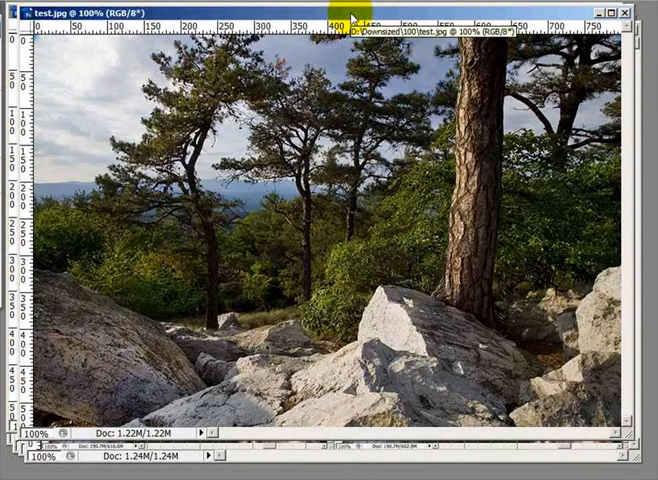
mouse_move(352, 18)
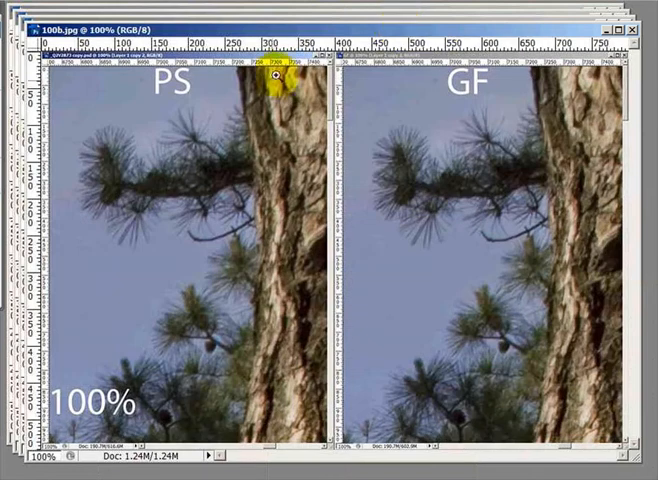
mouse_move(372, 176)
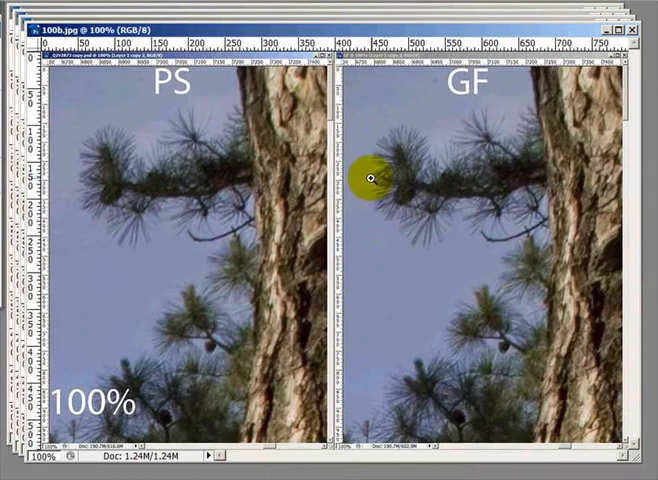
mouse_move(490, 268)
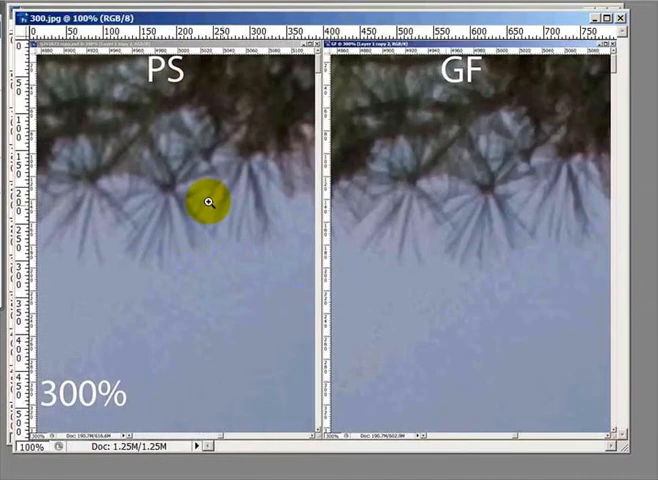
mouse_move(164, 204)
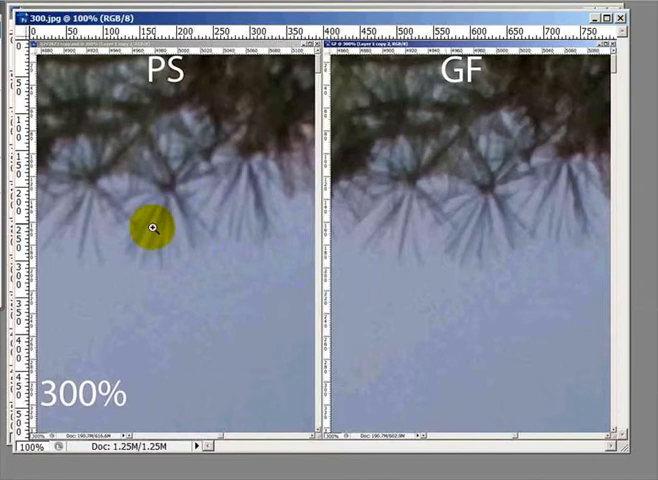
mouse_move(356, 258)
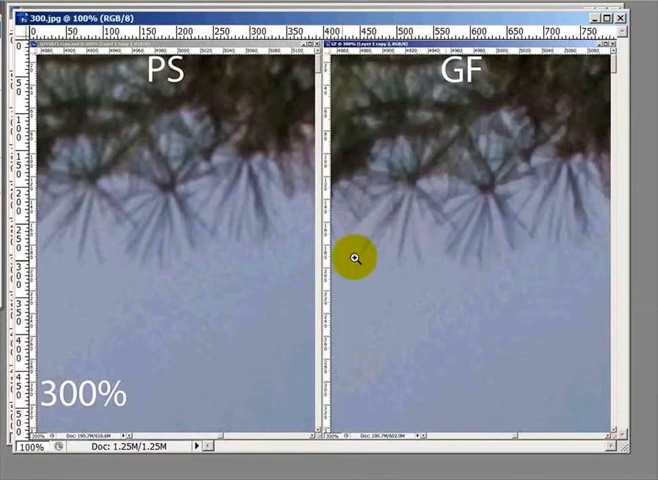
mouse_move(192, 290)
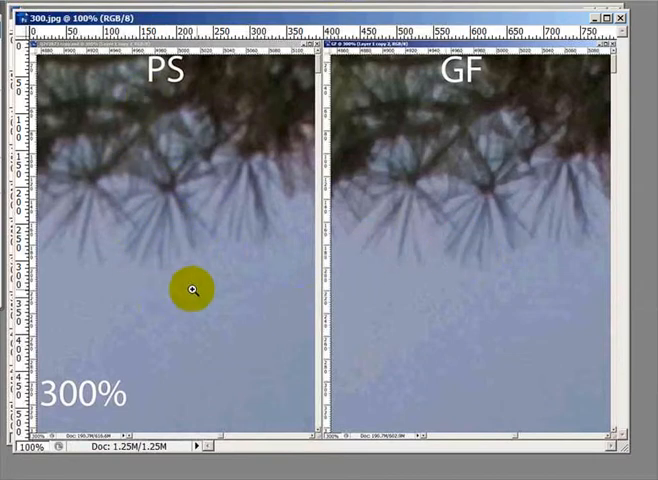
mouse_move(444, 100)
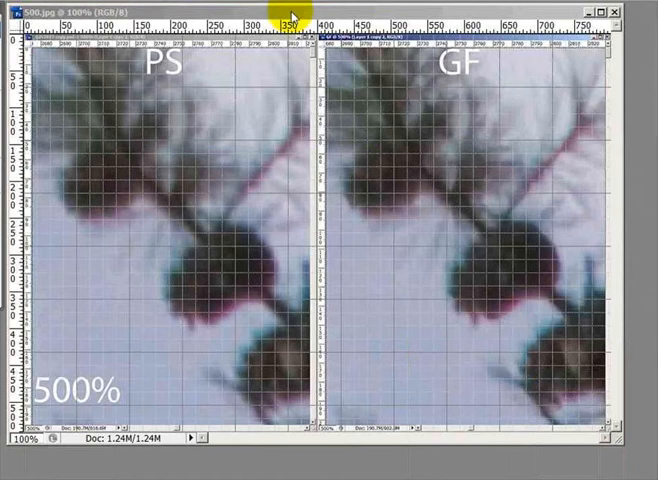
mouse_move(216, 90)
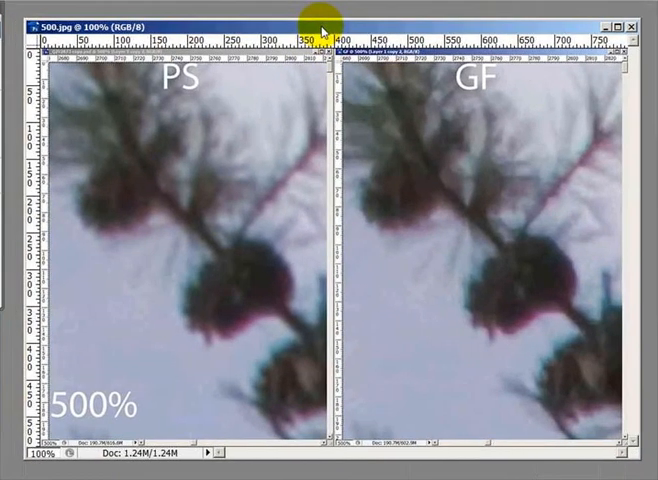
mouse_move(136, 244)
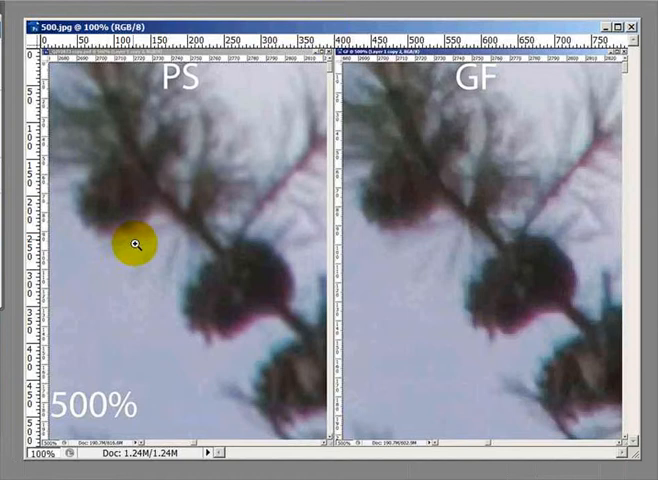
mouse_move(152, 388)
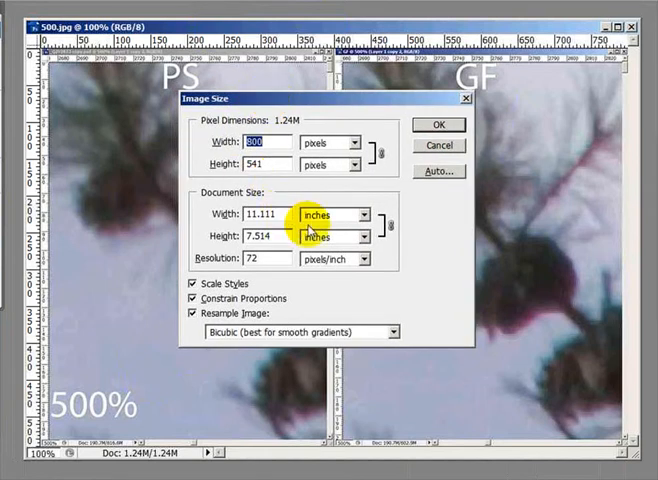
left_click(332, 214)
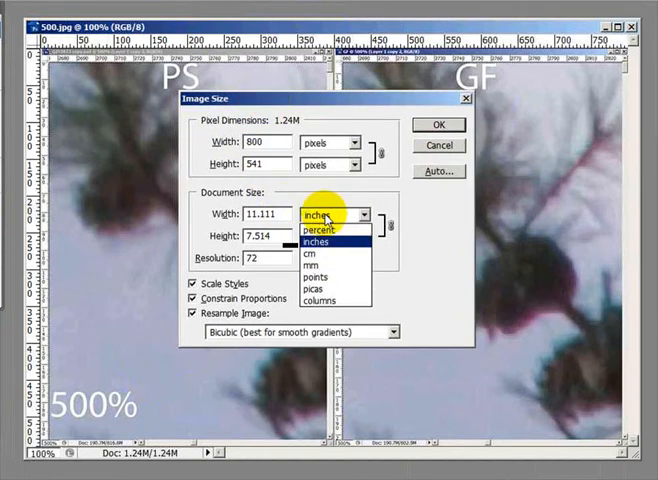
left_click(322, 232)
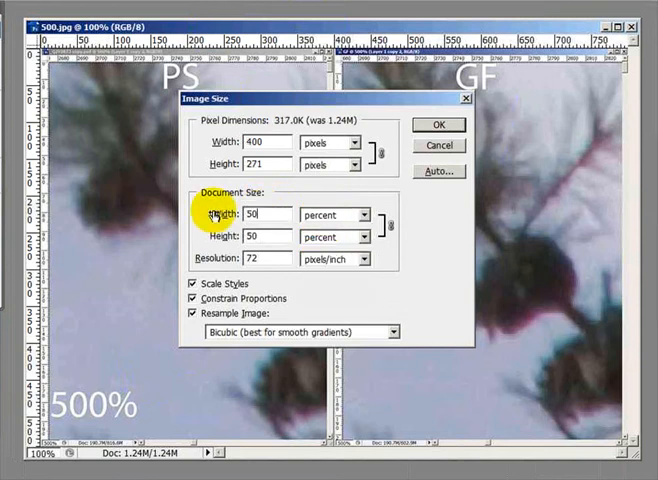
type("500")
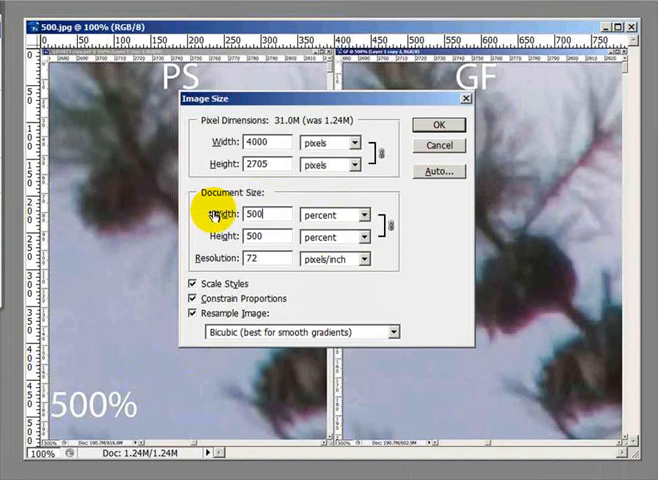
left_click(304, 332)
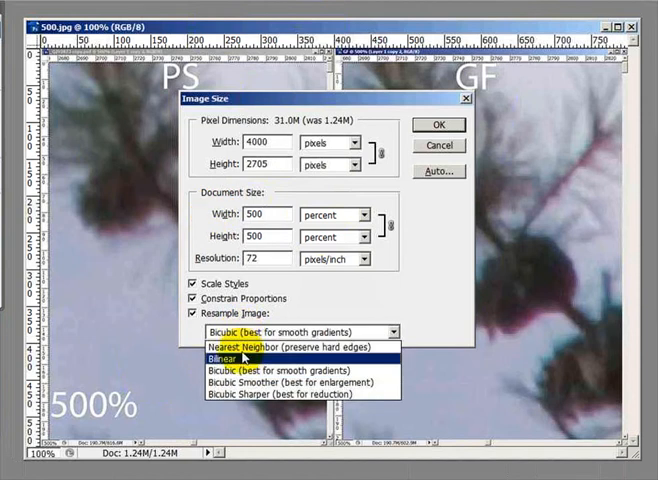
left_click(290, 384)
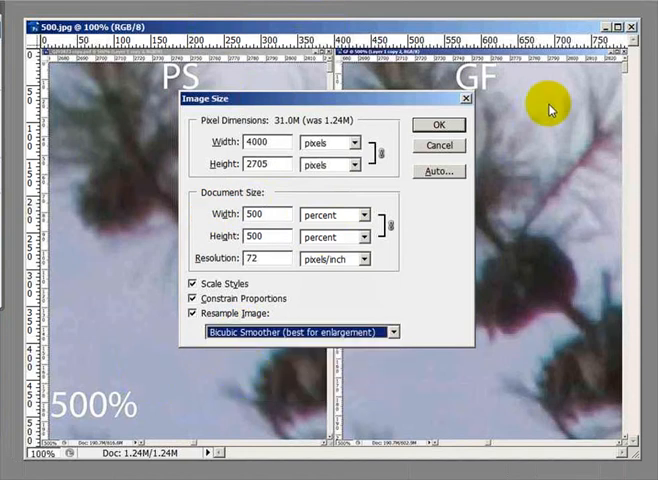
left_click(438, 124)
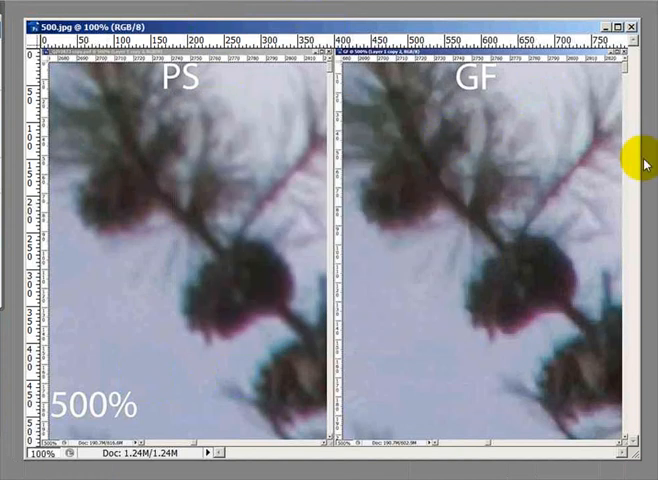
mouse_move(488, 152)
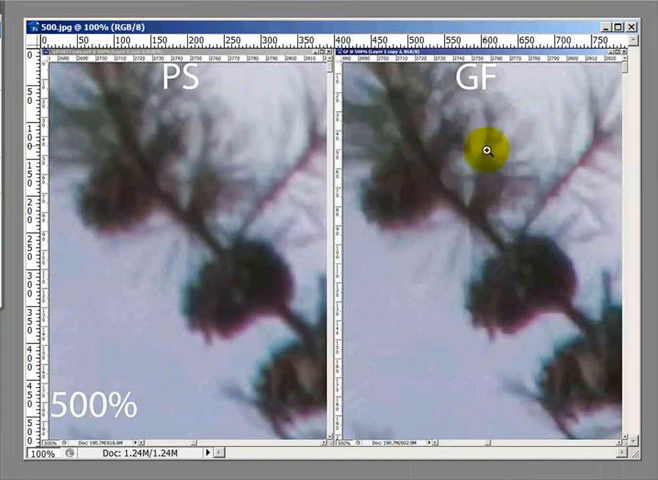